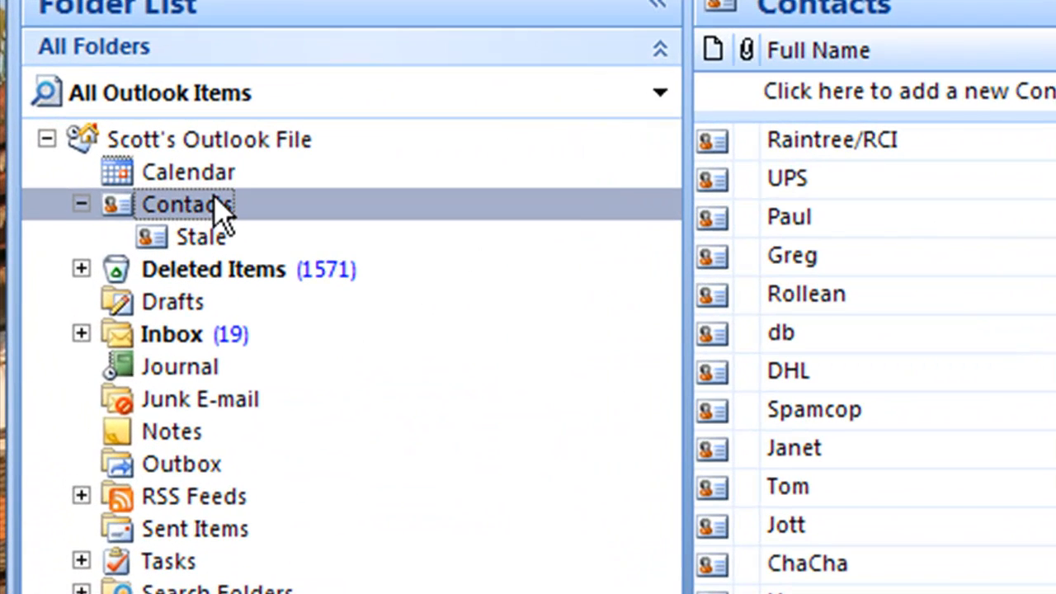
Add a new subfolder named 'export' under the Contacts folder.
{"action": "right_click", "coordinate": [186, 204]}
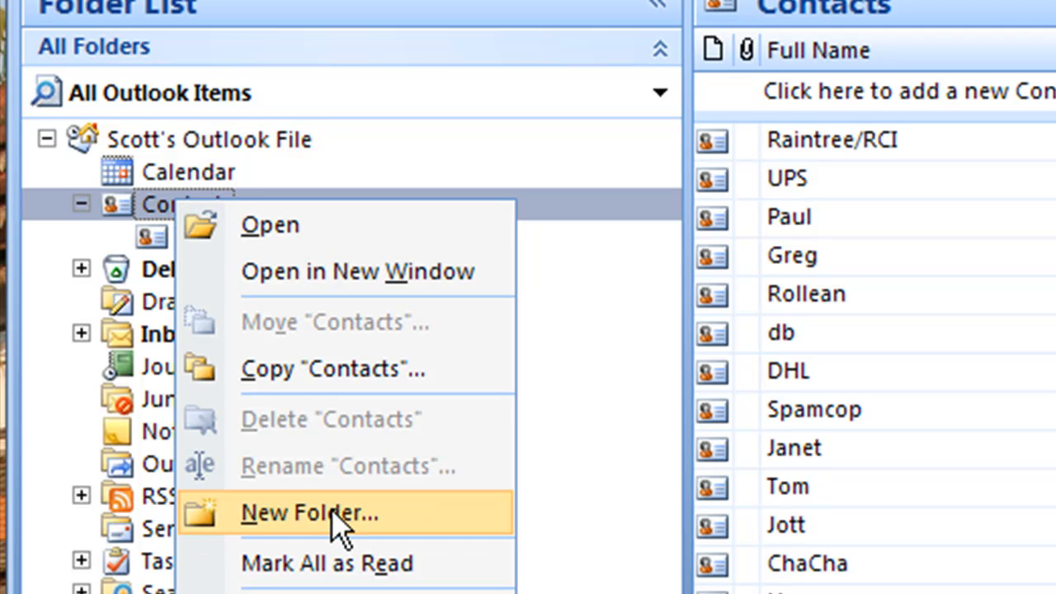
{"action": "left_click", "coordinate": [309, 512]}
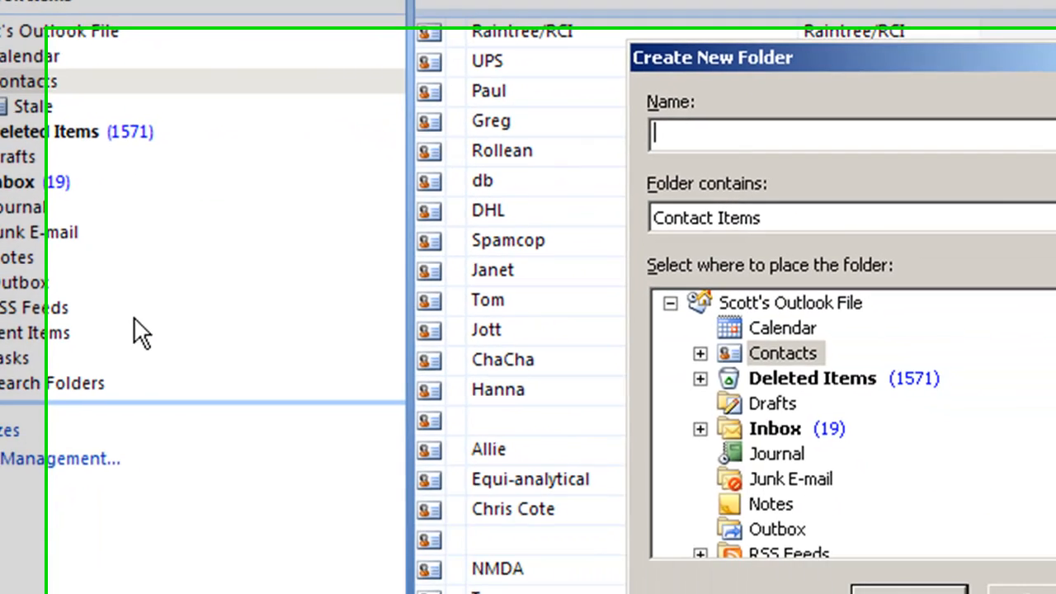
{"action": "type", "text": "export"}
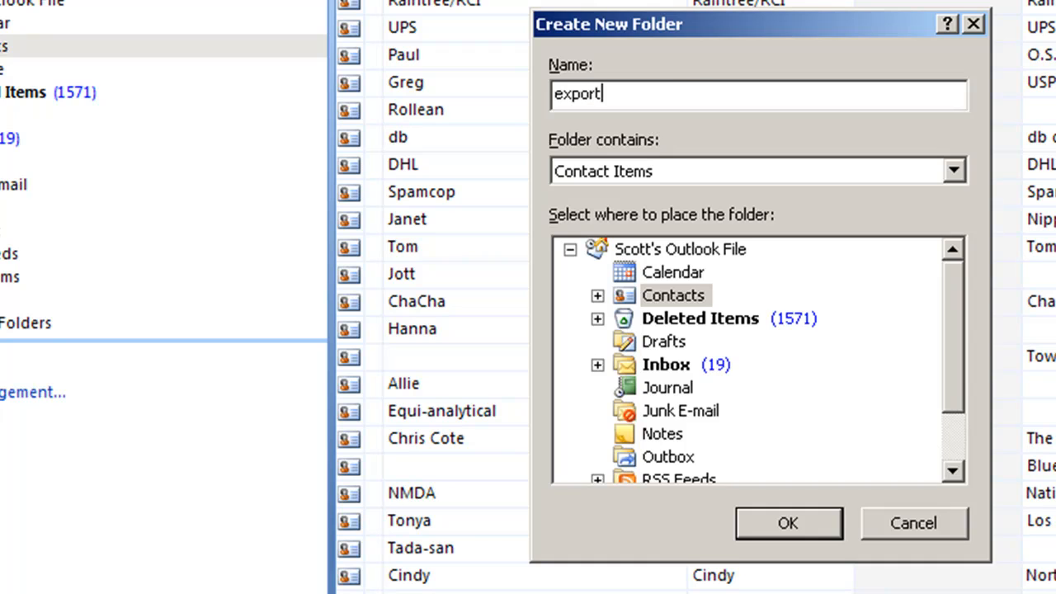
{"action": "left_click", "coordinate": [787, 522]}
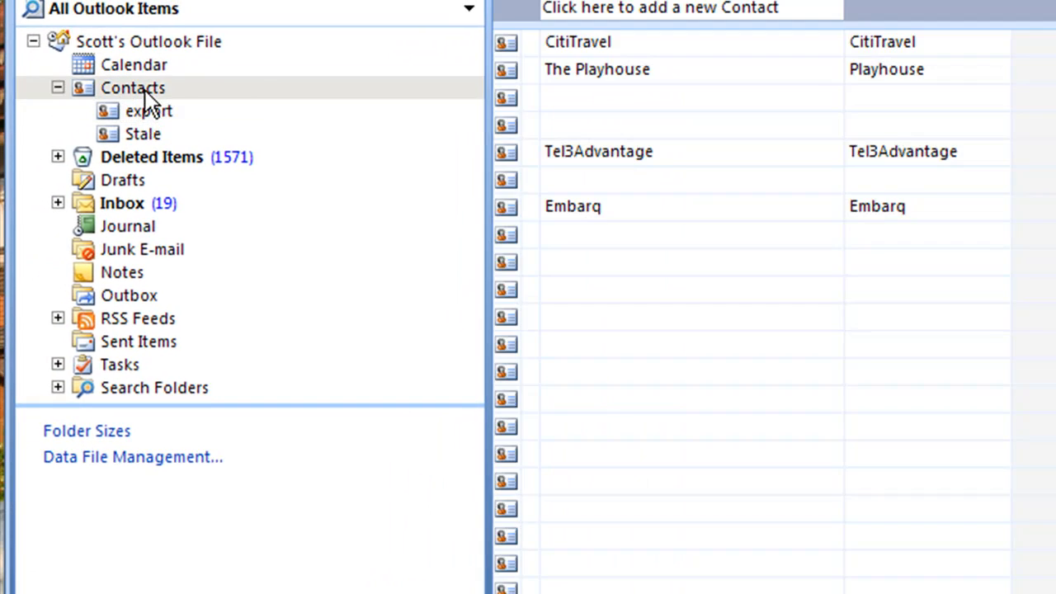
{"action": "scroll", "scroll_direction": "down", "scroll_amount": 3}
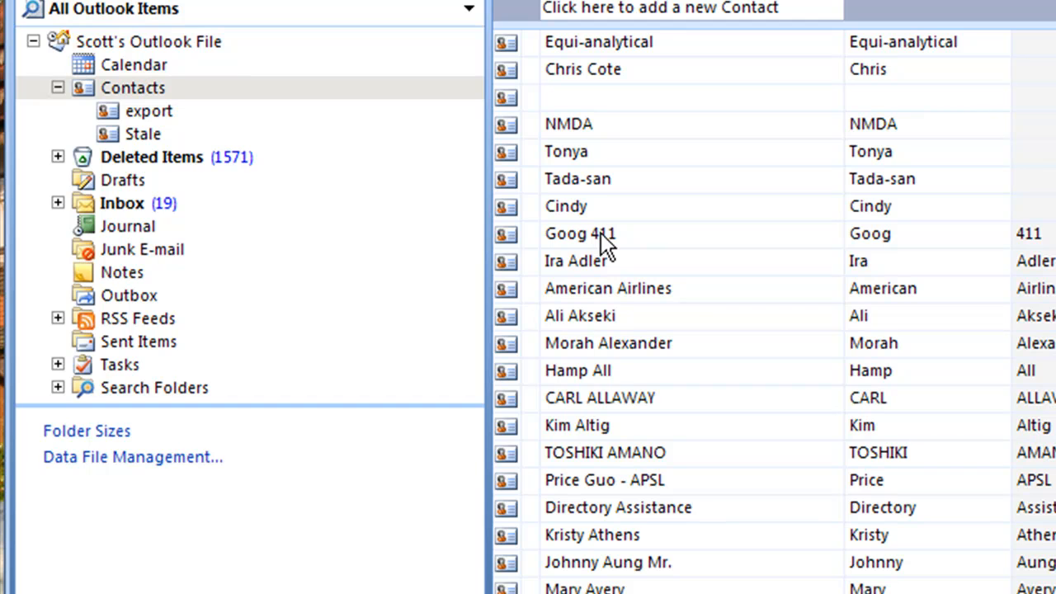
{"action": "left_click", "coordinate": [142, 134]}
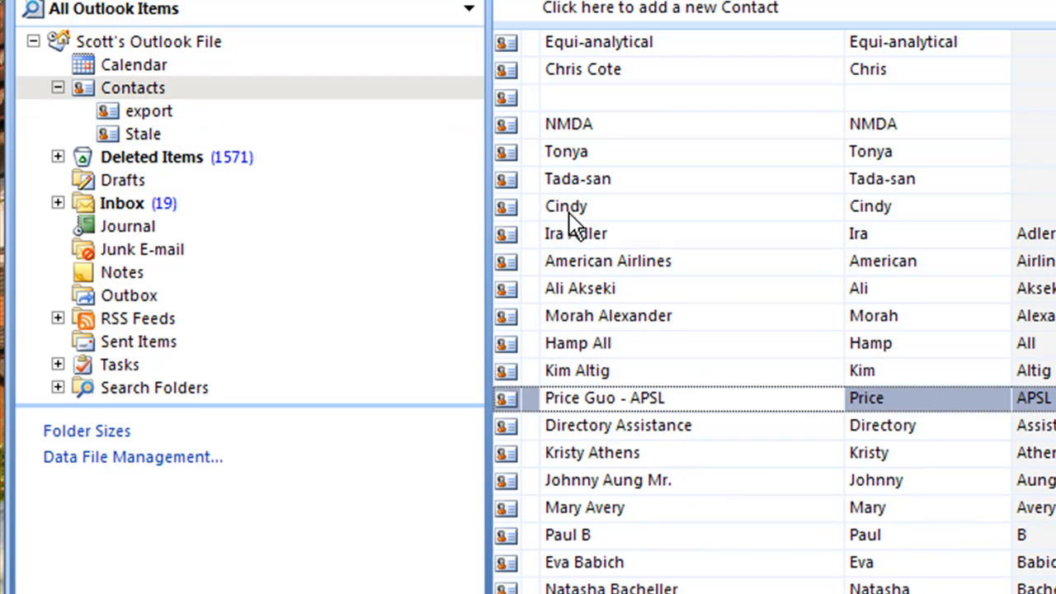
{"action": "left_click", "coordinate": [566, 205]}
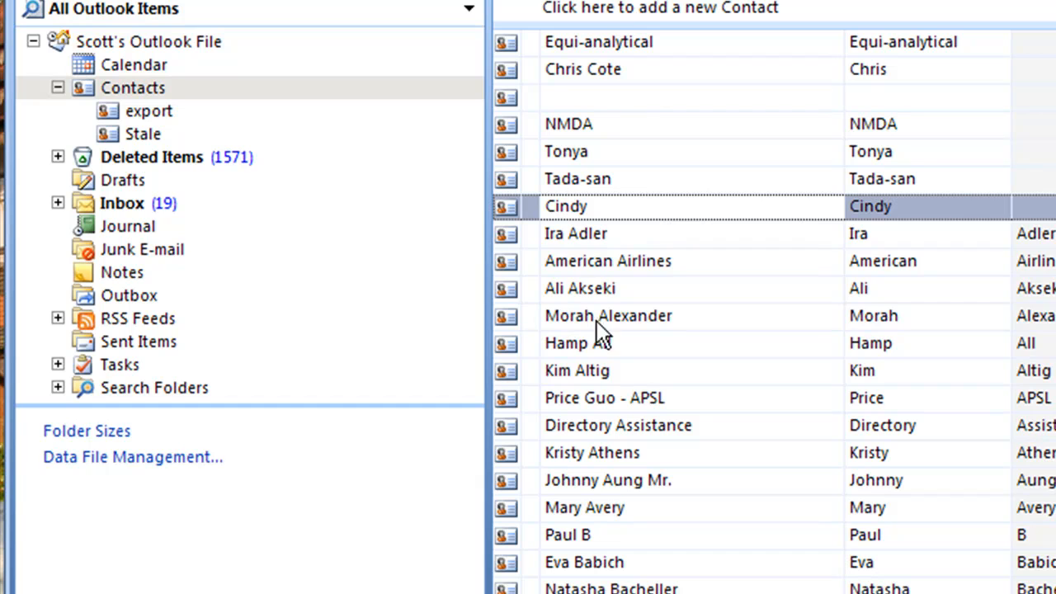
{"action": "left_click", "coordinate": [577, 342]}
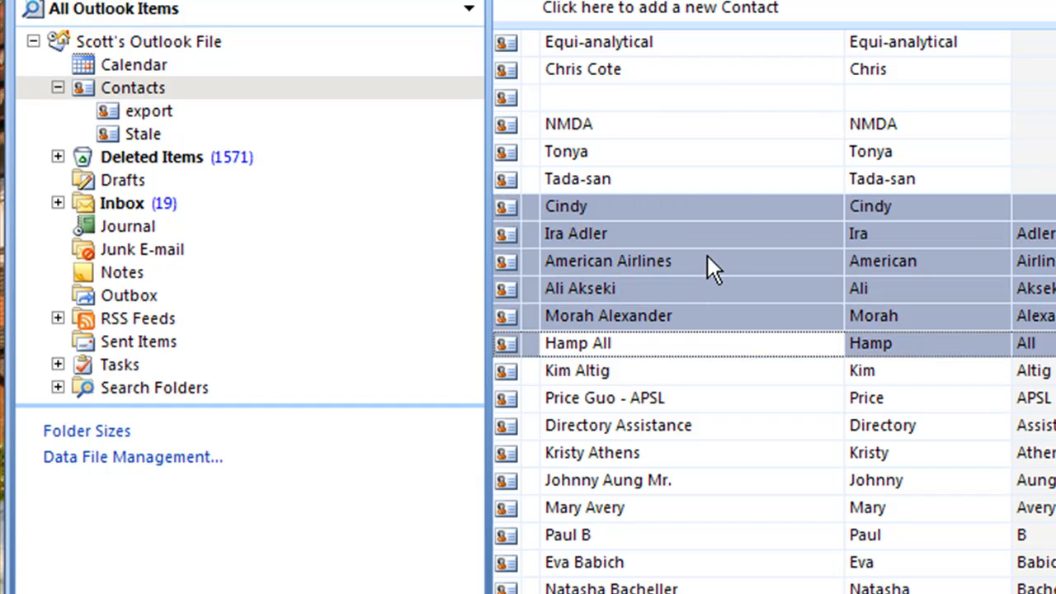
{"action": "mouse_move", "coordinate": [732, 276]}
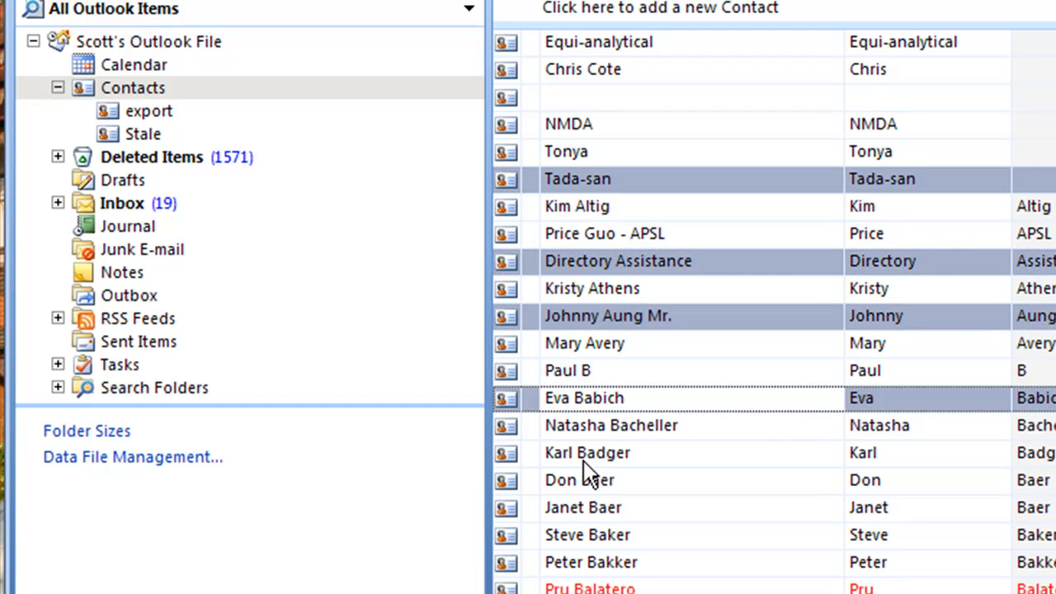
{"action": "left_click", "coordinate": [587, 452]}
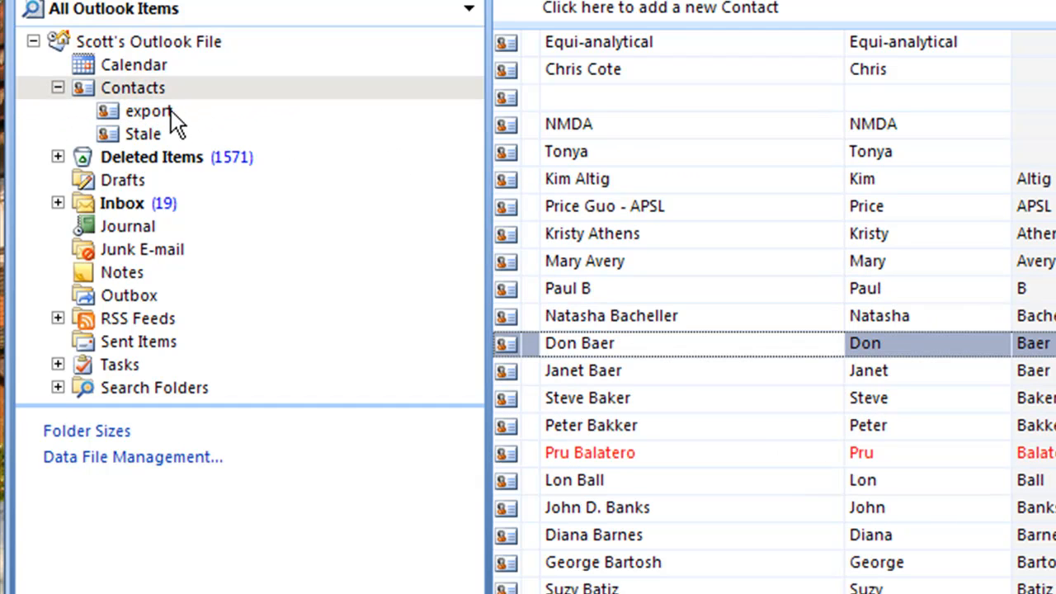
{"action": "mouse_move", "coordinate": [115, 115]}
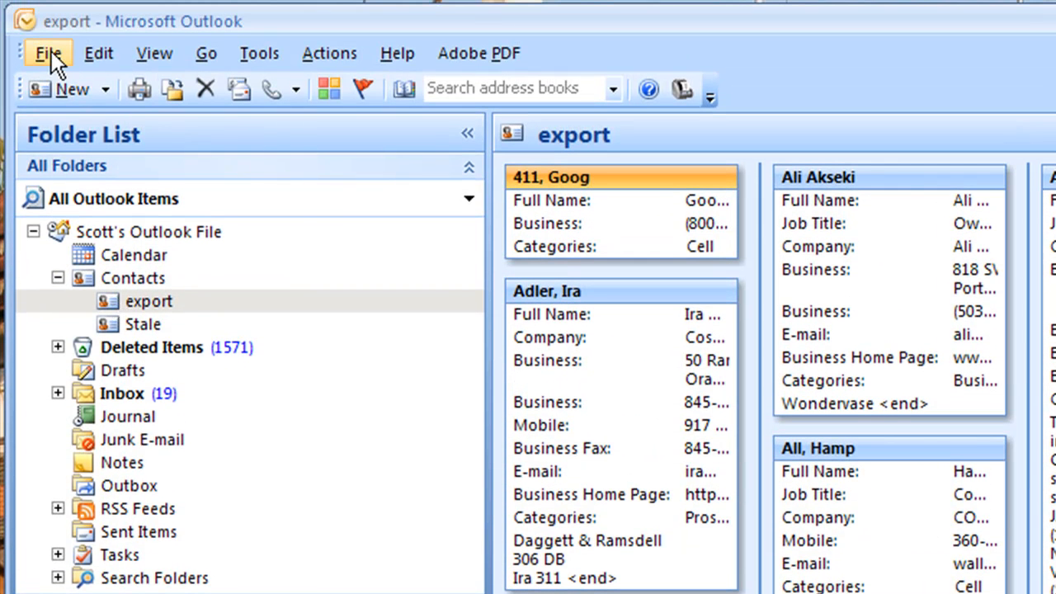
Start the Import and Export wizard exporting to a Microsoft Excel 97-2003 file.
{"action": "left_click", "coordinate": [48, 53]}
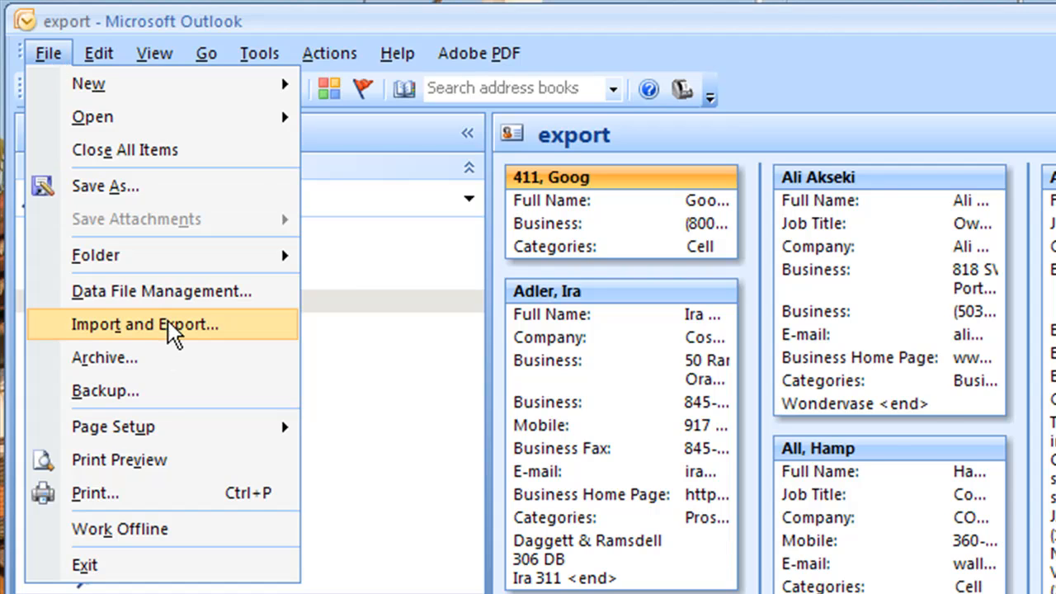
{"action": "left_click", "coordinate": [144, 324]}
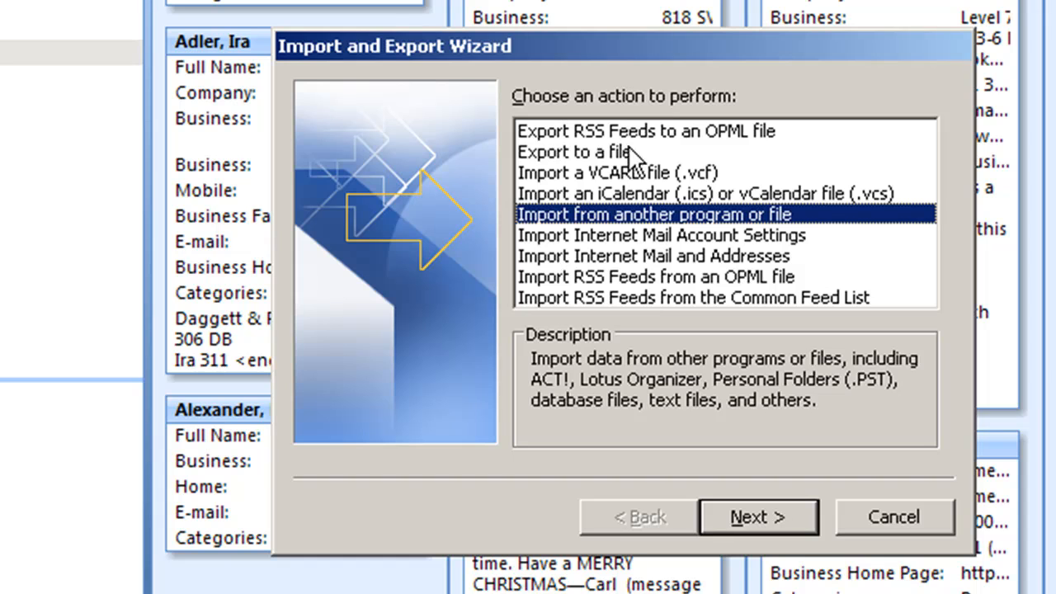
{"action": "left_click", "coordinate": [575, 151]}
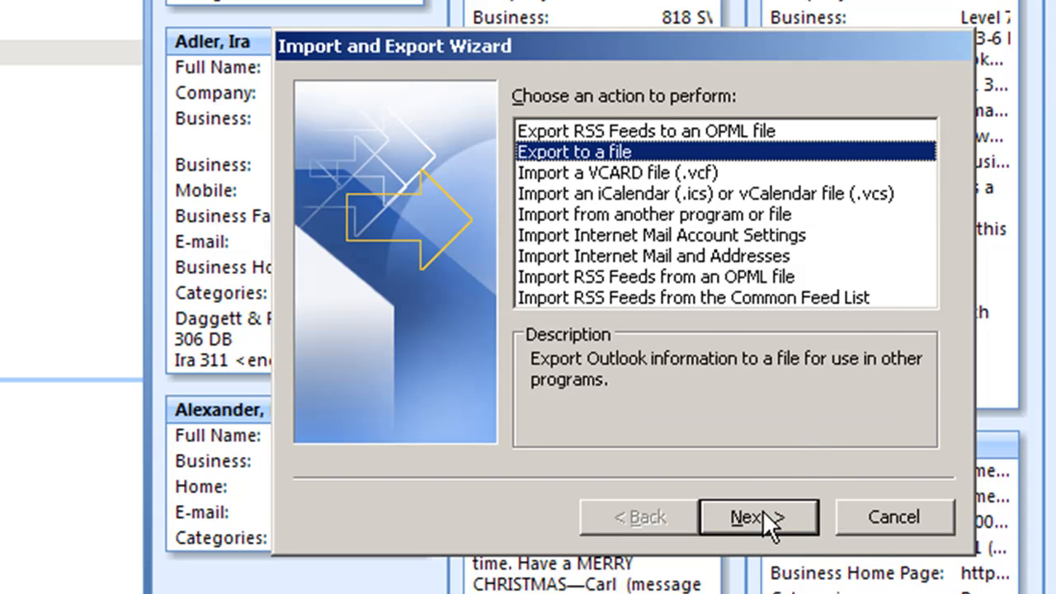
{"action": "left_click", "coordinate": [756, 517]}
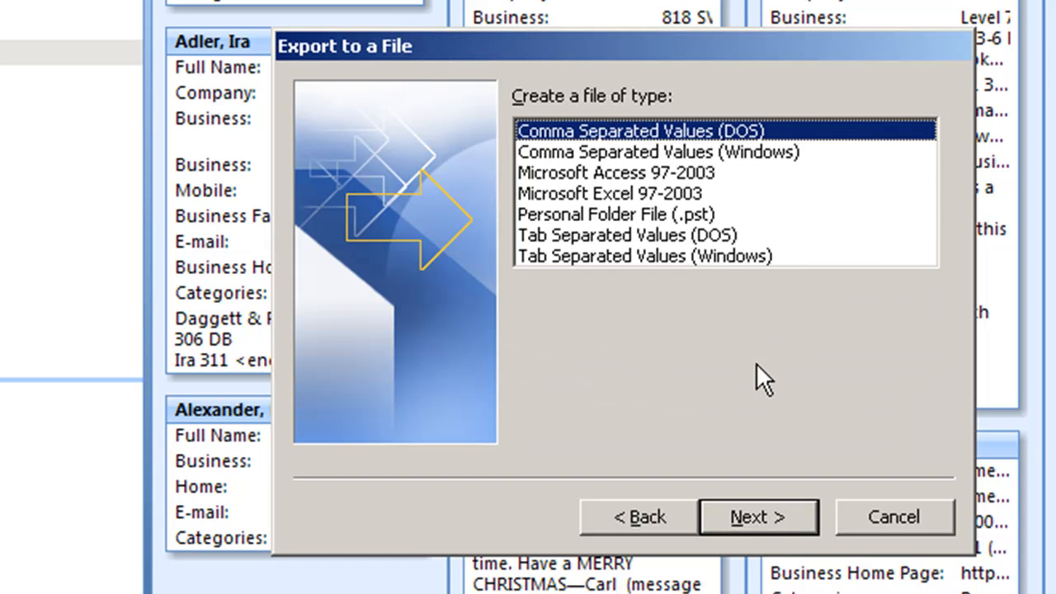
{"action": "mouse_move", "coordinate": [602, 202]}
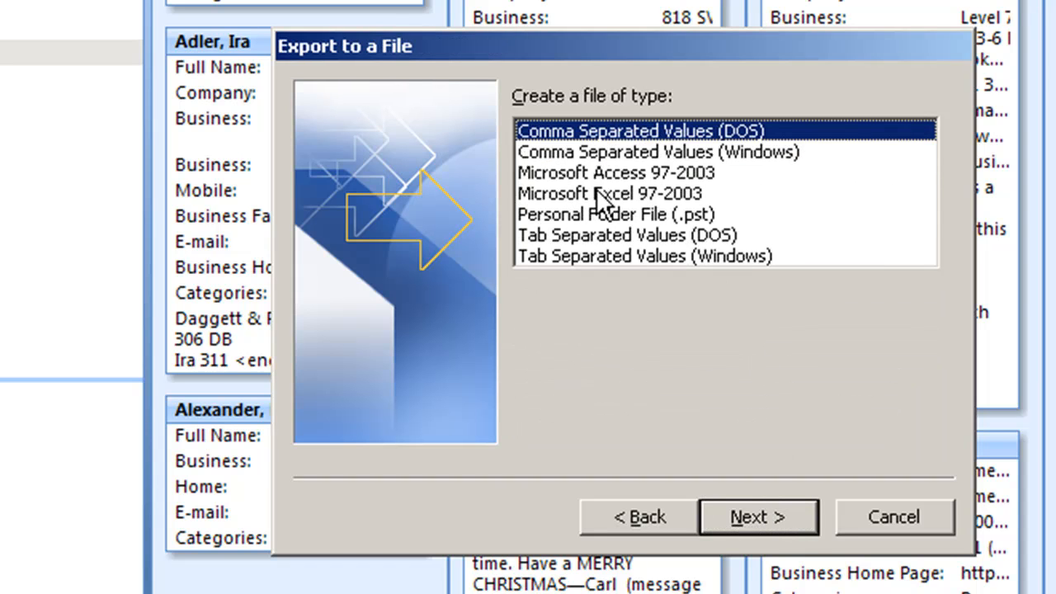
{"action": "left_click", "coordinate": [609, 193]}
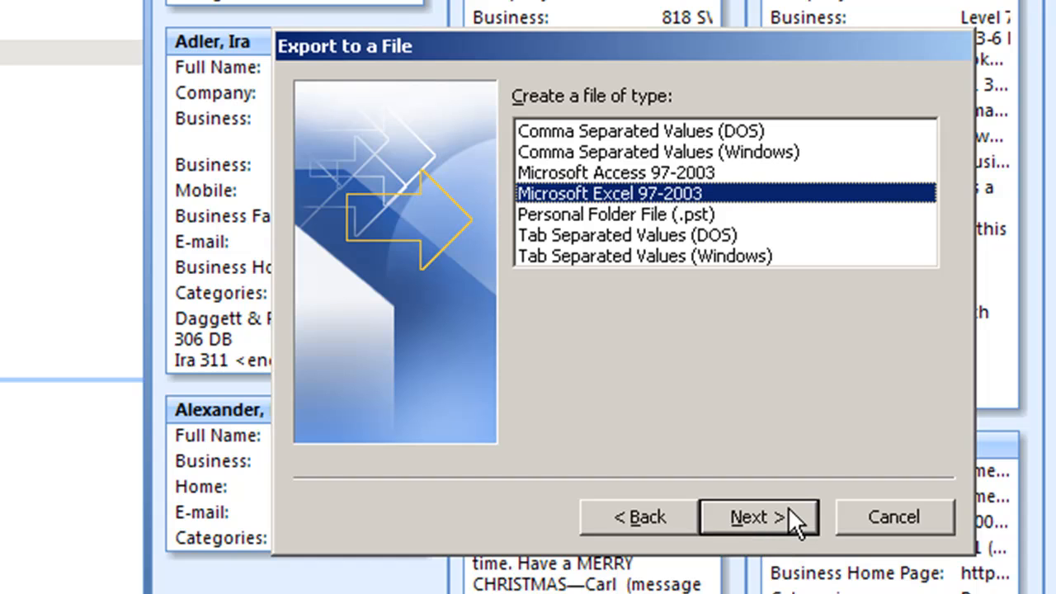
{"action": "mouse_move", "coordinate": [755, 518]}
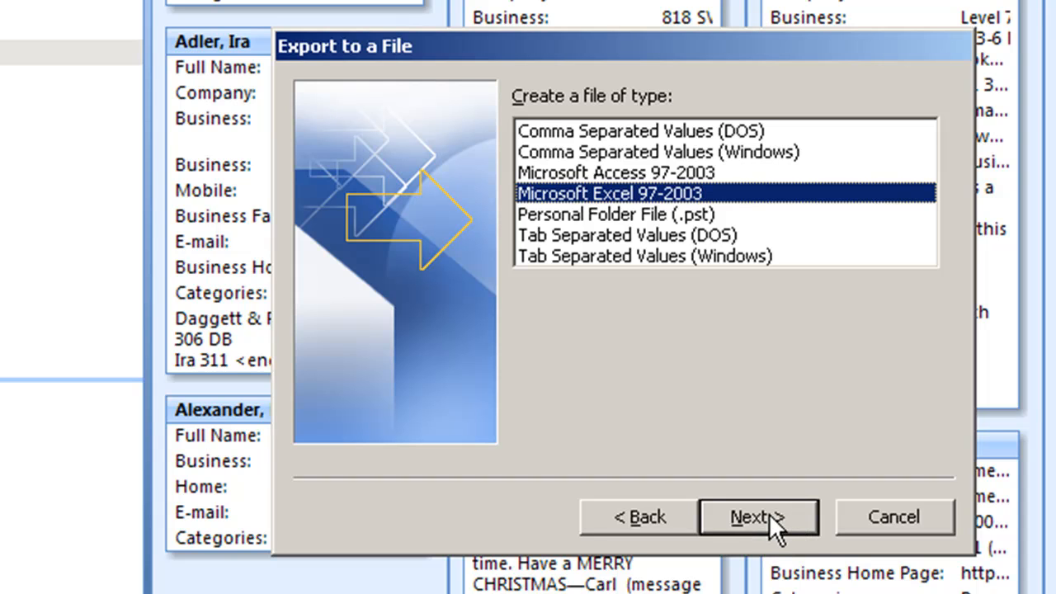
{"action": "left_click", "coordinate": [756, 517]}
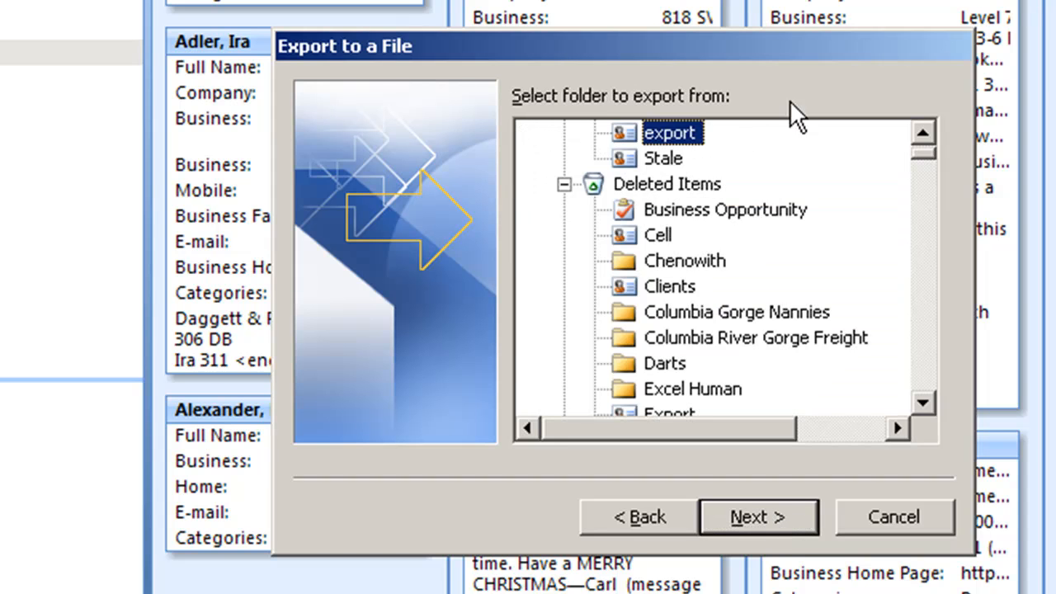
{"action": "mouse_move", "coordinate": [722, 144]}
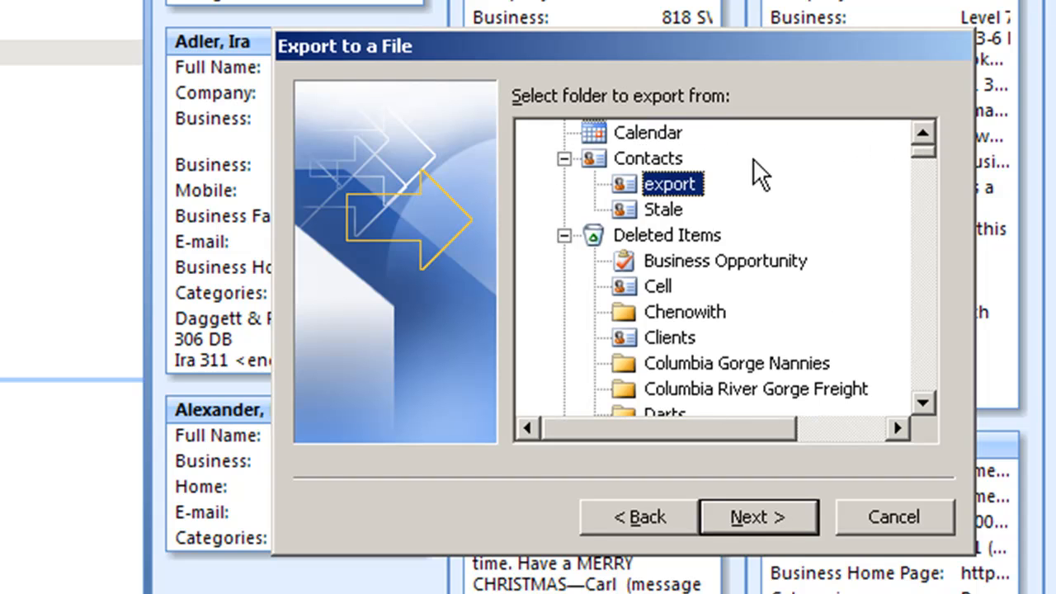
{"action": "mouse_move", "coordinate": [755, 517]}
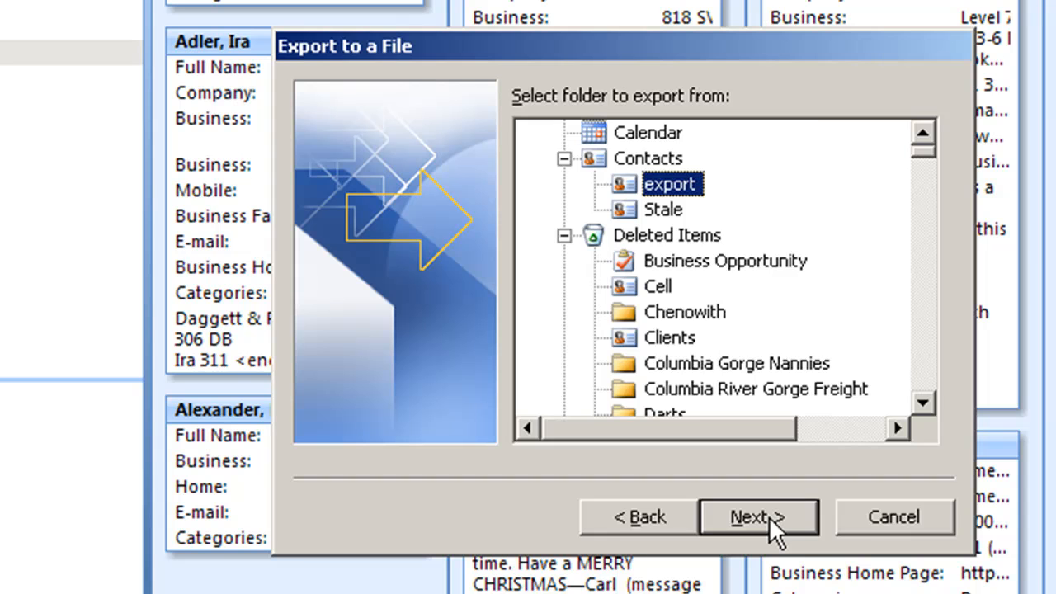
Continue to the 'Save exported file as' page and browse for a save location.
{"action": "left_click", "coordinate": [757, 517]}
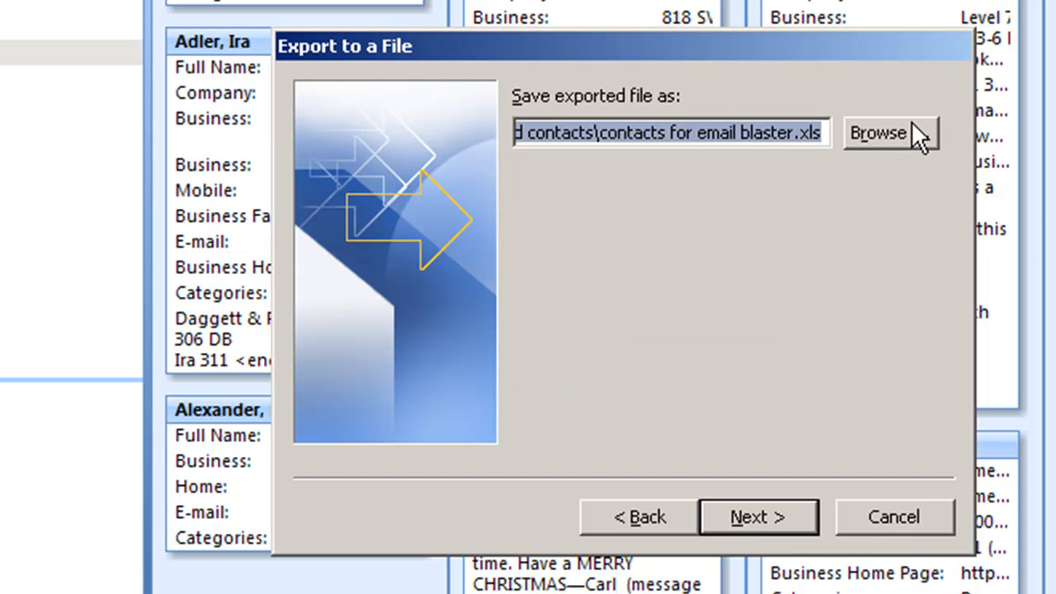
{"action": "left_click", "coordinate": [878, 133]}
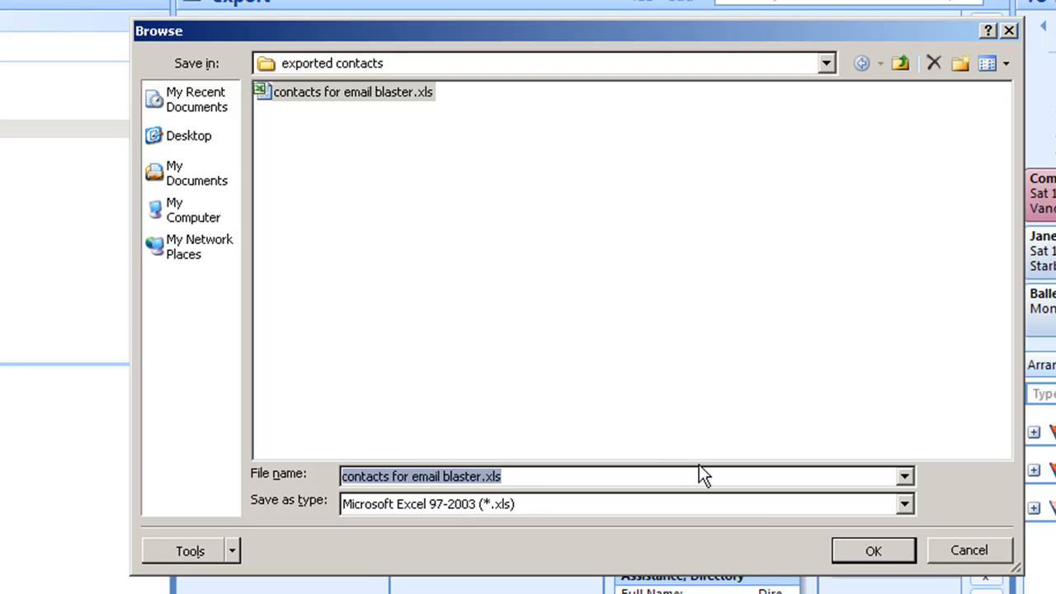
{"action": "mouse_move", "coordinate": [908, 573]}
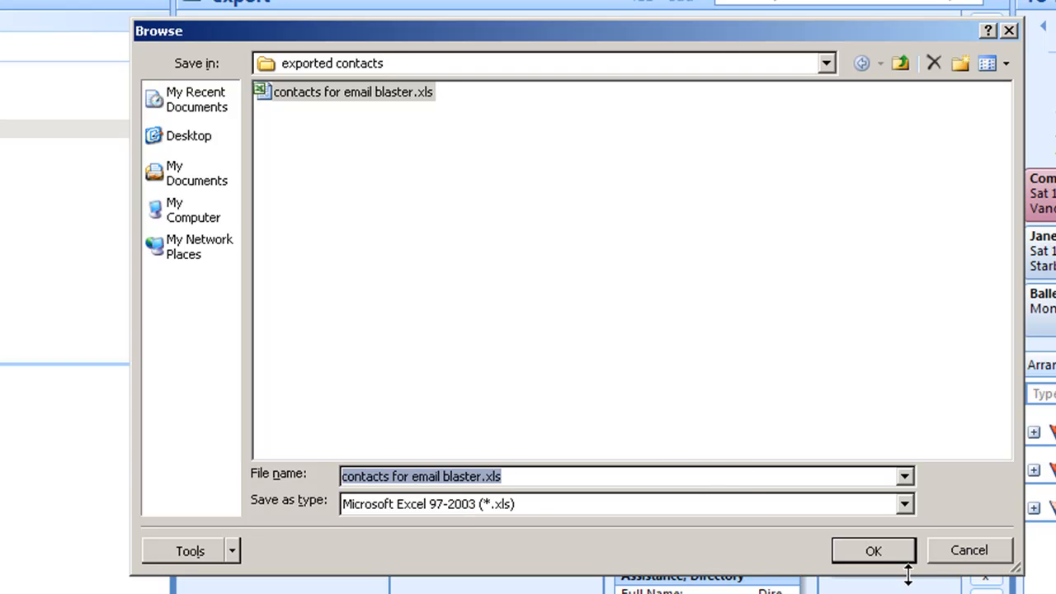
{"action": "mouse_move", "coordinate": [860, 309]}
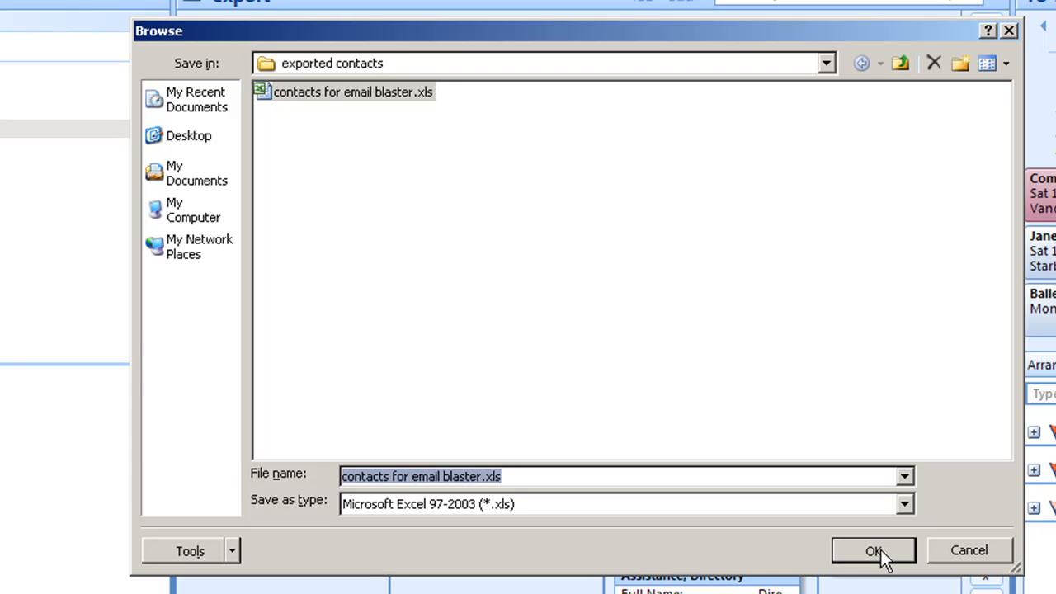
{"action": "mouse_move", "coordinate": [441, 512]}
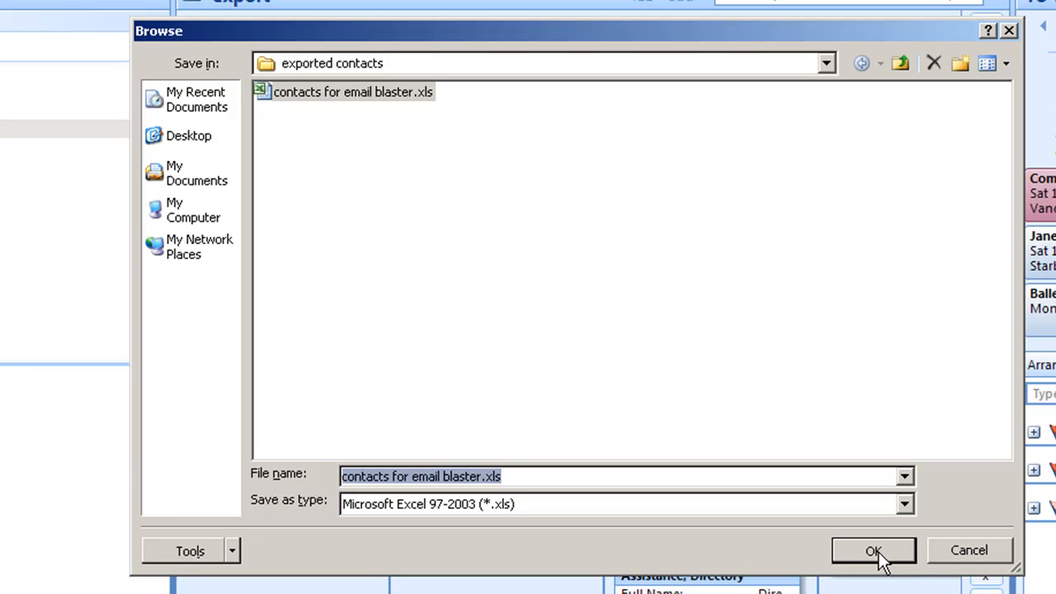
Keep 'contacts for email blaster.xls' in the exported contacts folder, replacing the existing file.
{"action": "left_click", "coordinate": [873, 551]}
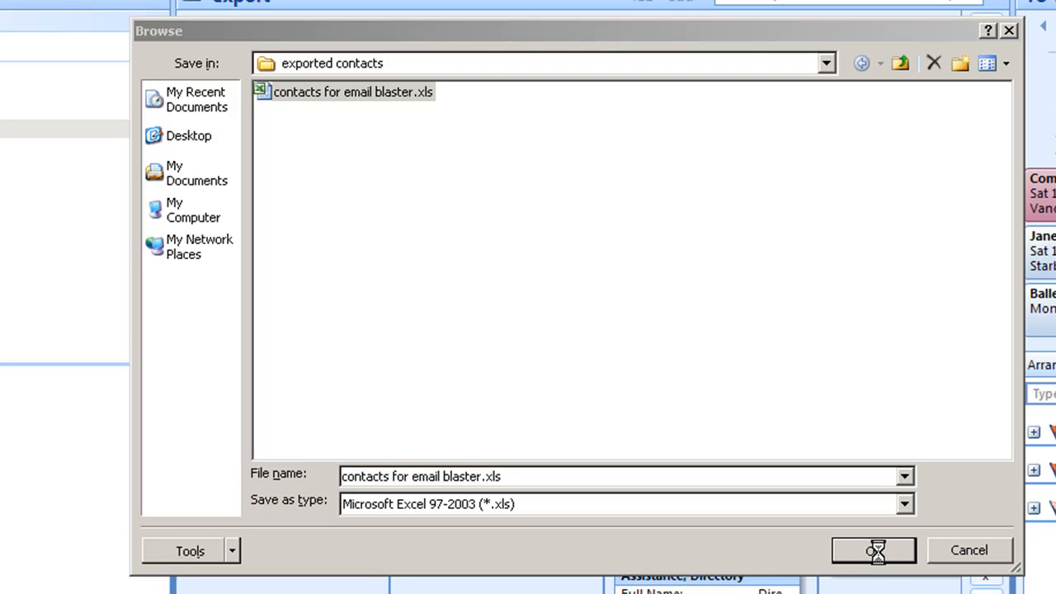
{"action": "left_click", "coordinate": [873, 550]}
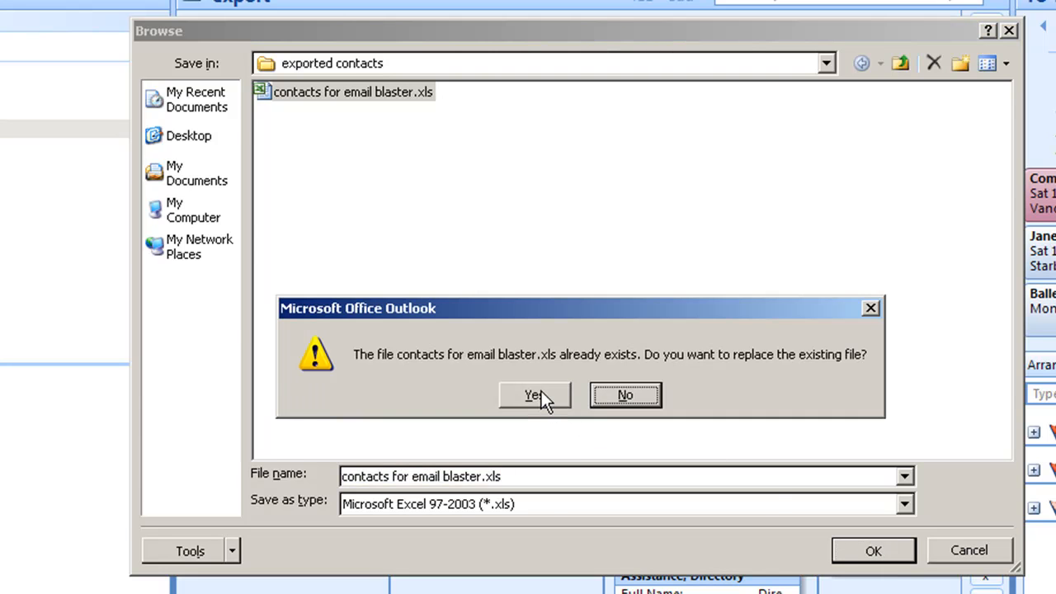
{"action": "left_click", "coordinate": [534, 395]}
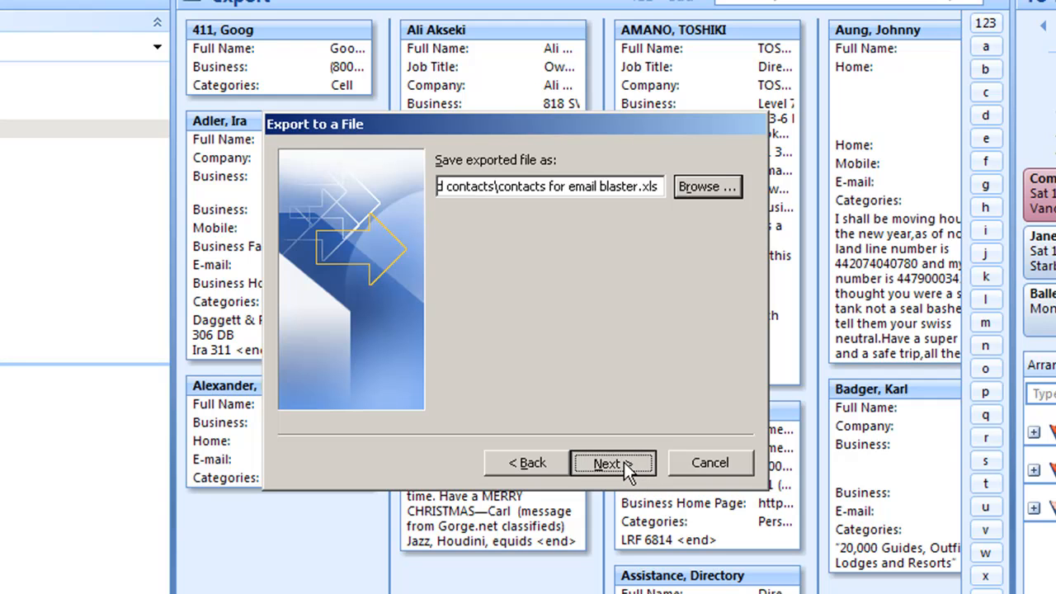
Finish the wizard to export the export folder's contacts to the .xls file.
{"action": "left_click", "coordinate": [612, 463]}
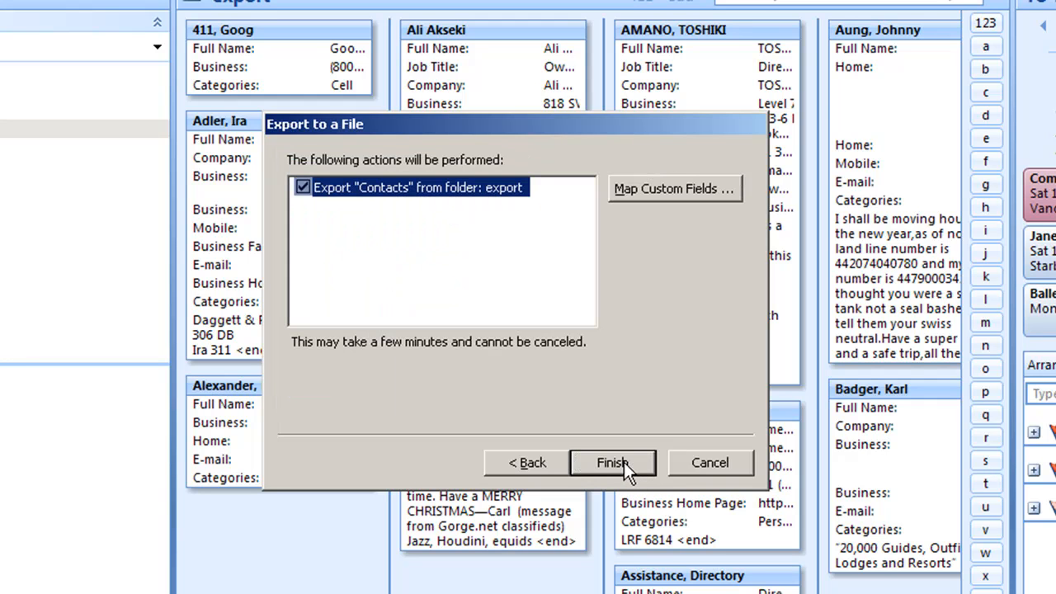
{"action": "left_click", "coordinate": [612, 463]}
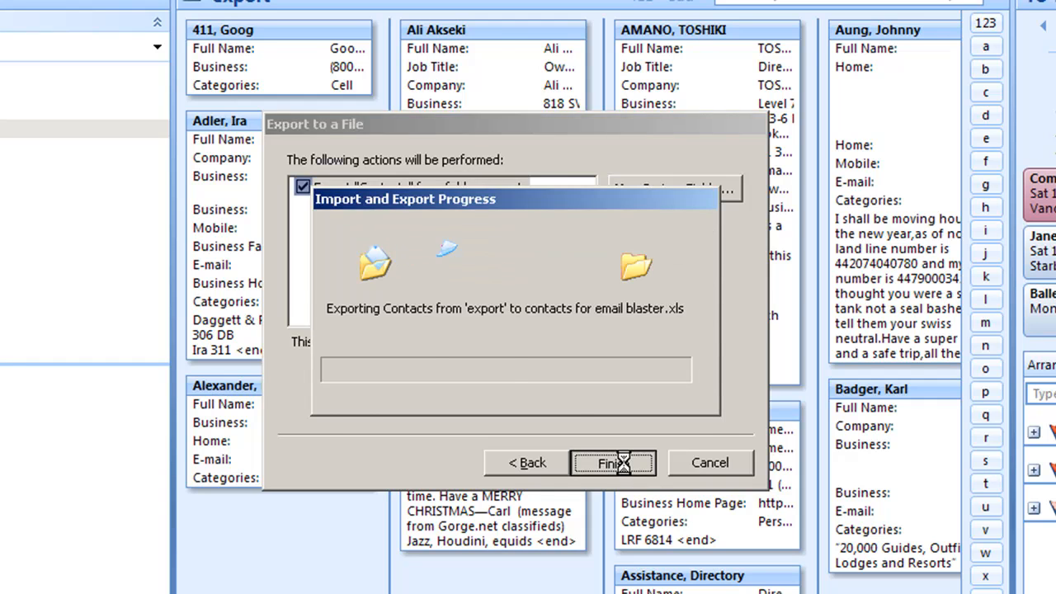
{"action": "left_click", "coordinate": [613, 462]}
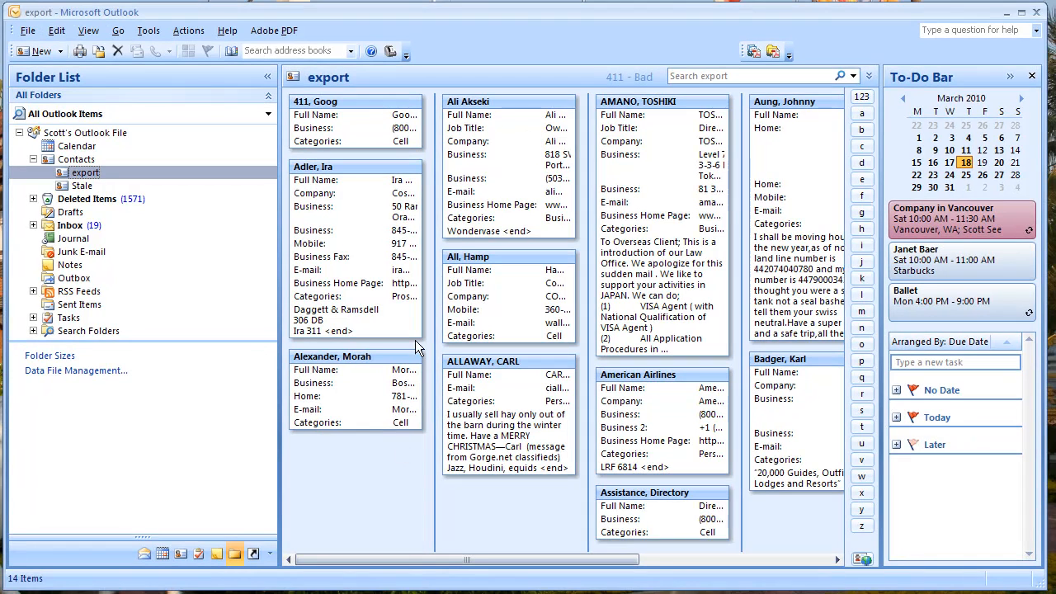
{"action": "mouse_move", "coordinate": [371, 486]}
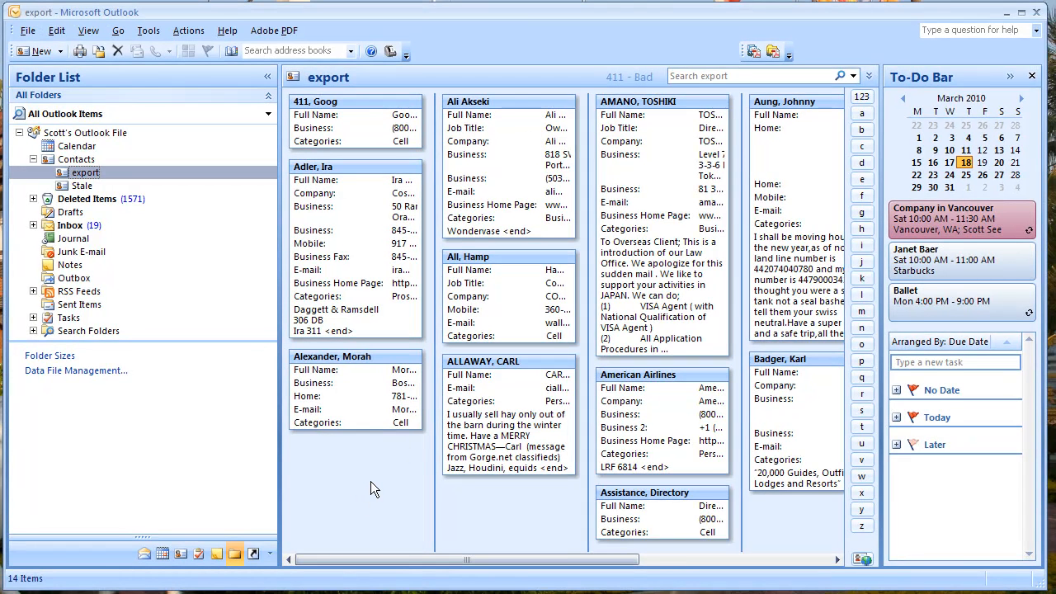
{"action": "mouse_move", "coordinate": [378, 484]}
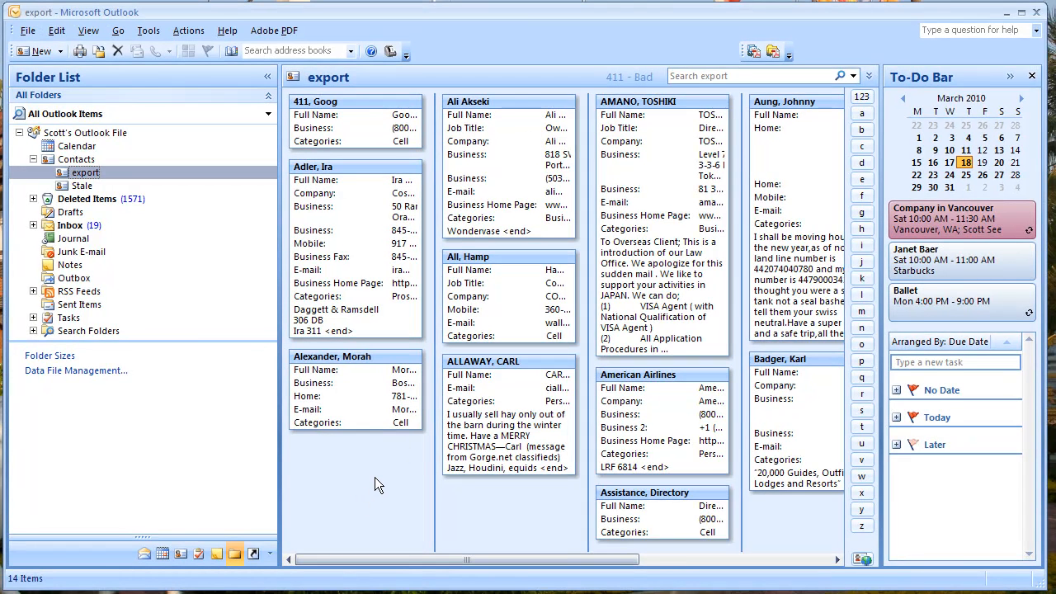
{"action": "mouse_move", "coordinate": [382, 482]}
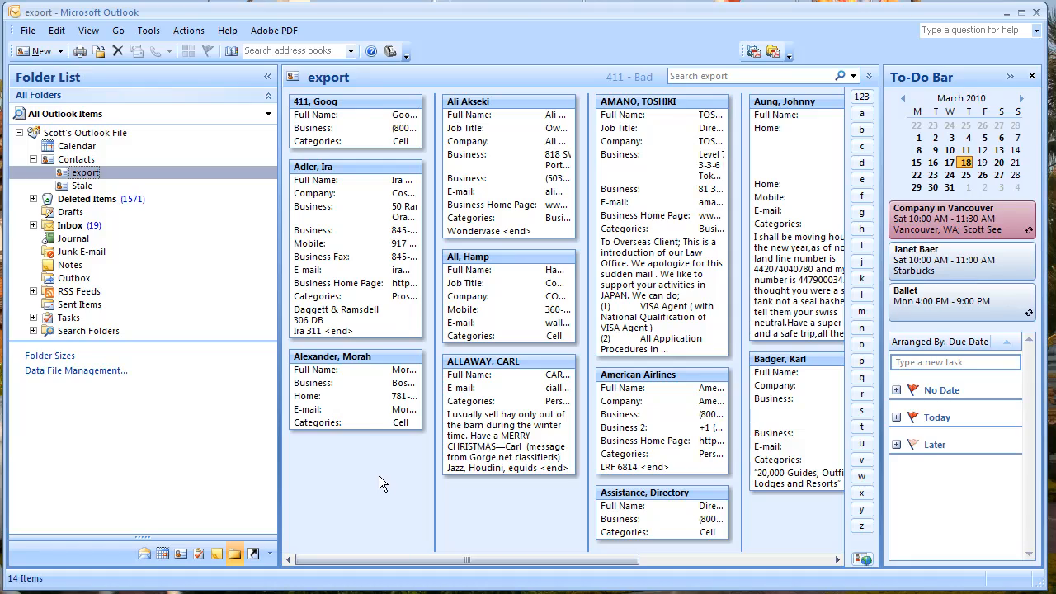
Select all contacts in the export folder and delete them.
{"action": "left_click", "coordinate": [57, 30]}
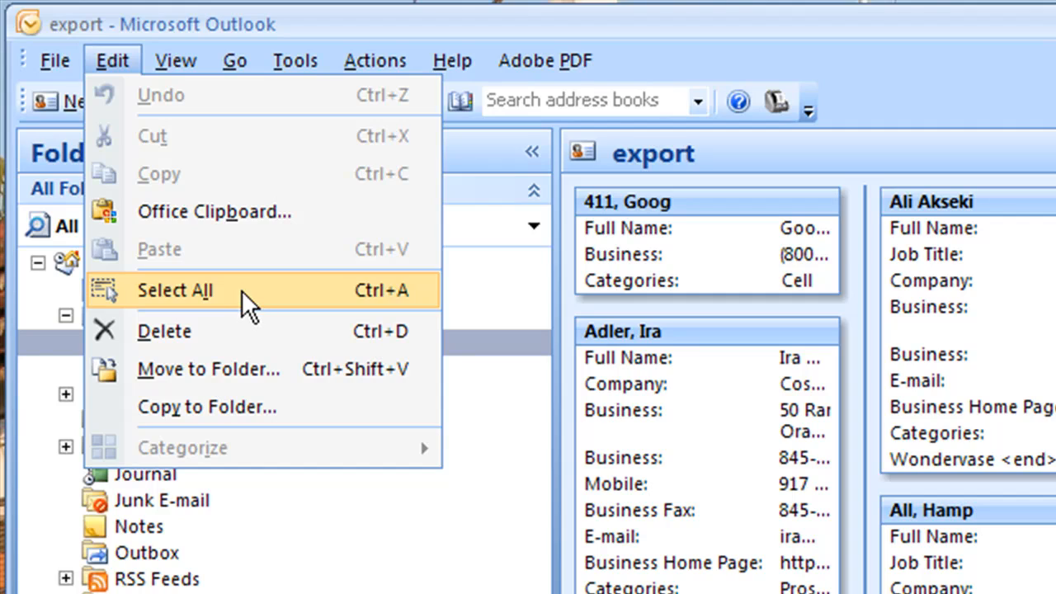
{"action": "mouse_move", "coordinate": [363, 318]}
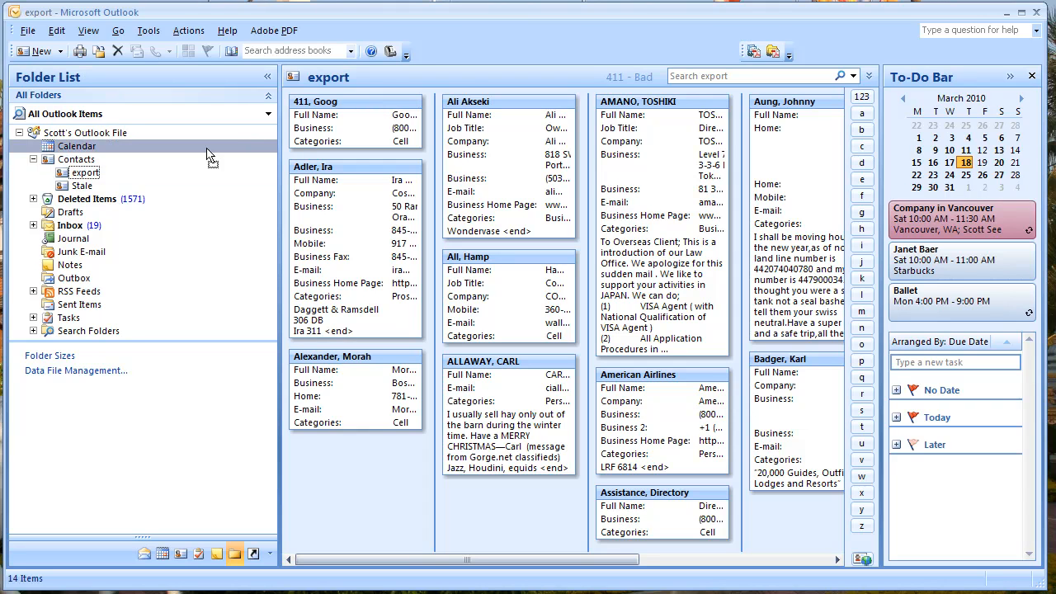
{"action": "left_click", "coordinate": [86, 172]}
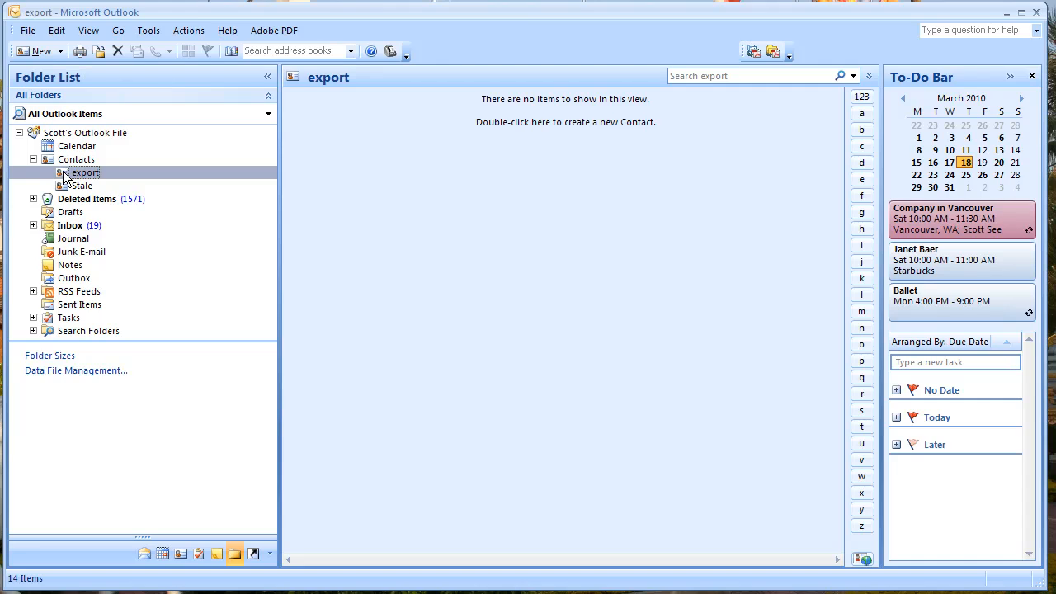
Delete the empty export folder, confirming with Yes, leaving only Stale under Contacts.
{"action": "right_click", "coordinate": [85, 173]}
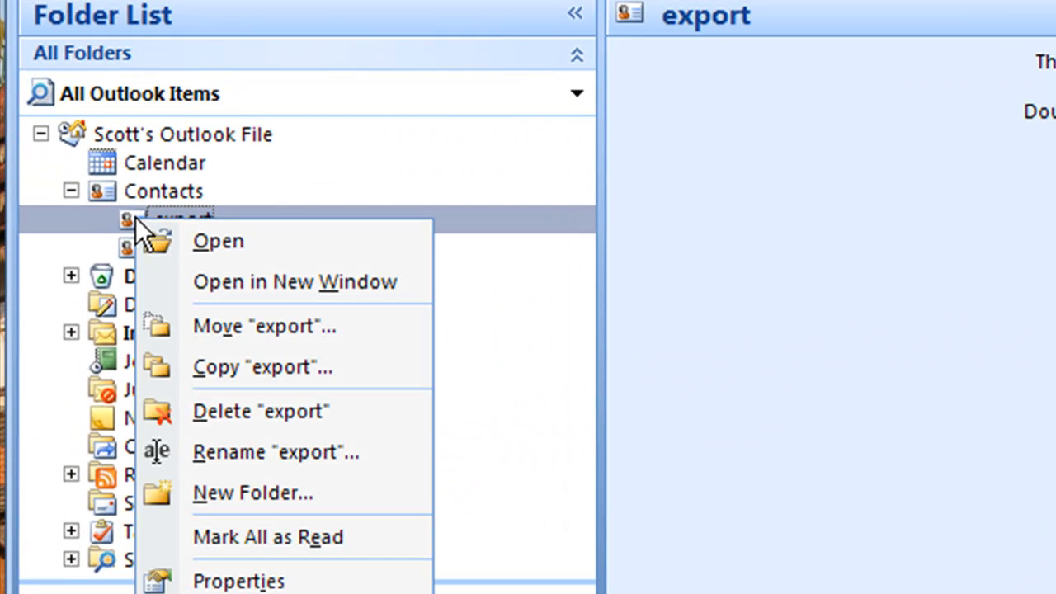
{"action": "mouse_move", "coordinate": [264, 421]}
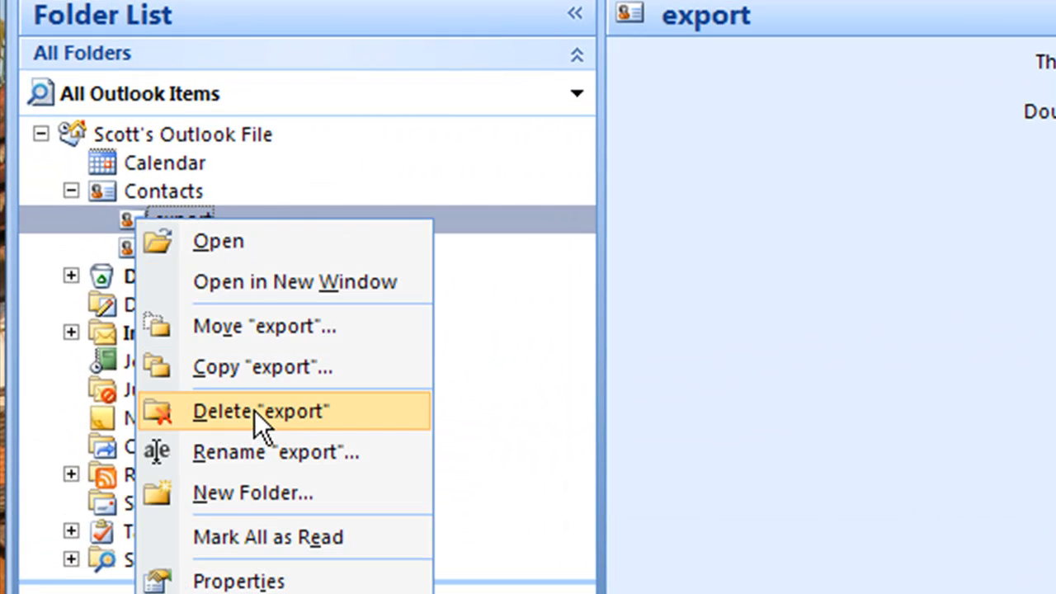
{"action": "left_click", "coordinate": [260, 411]}
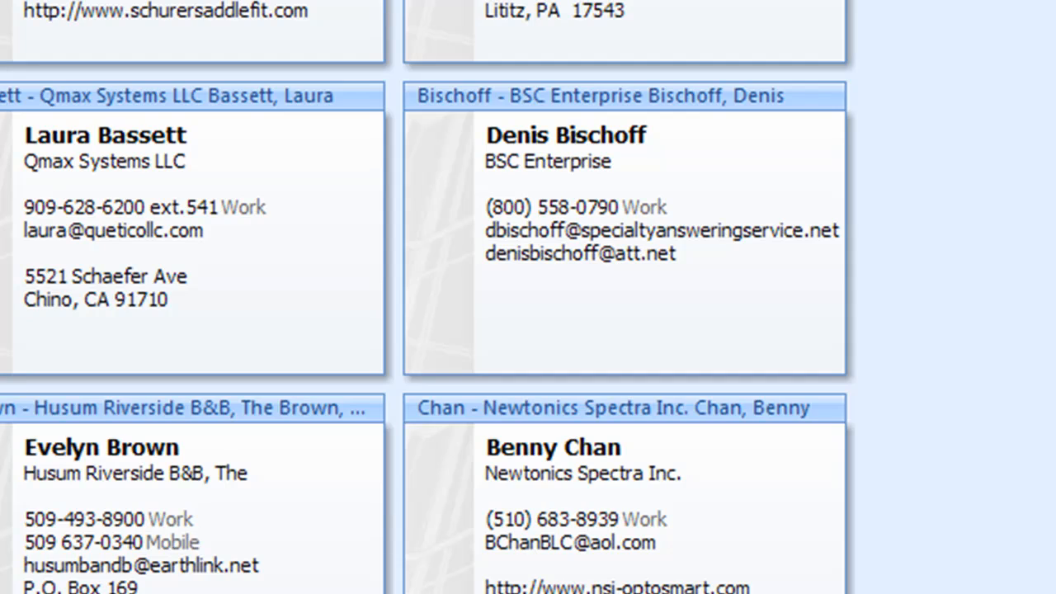
{"action": "left_click", "coordinate": [88, 31]}
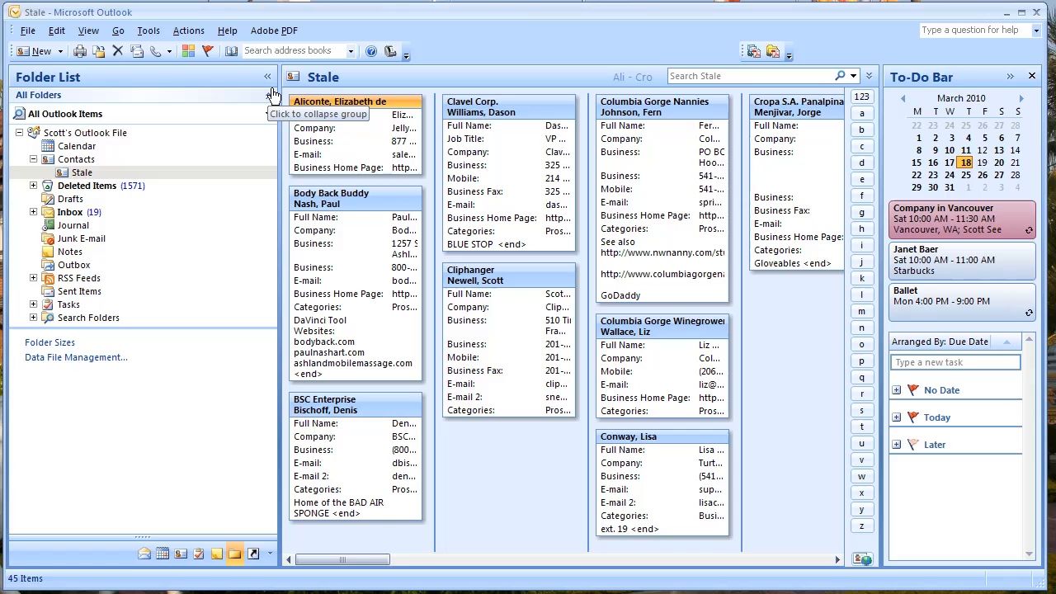
{"action": "mouse_move", "coordinate": [1015, 300]}
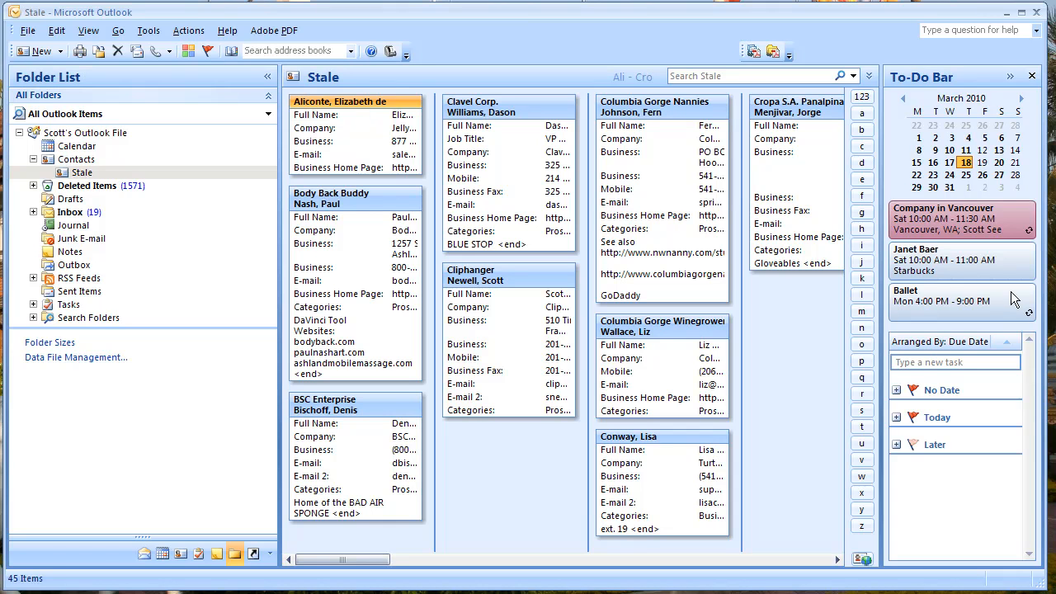